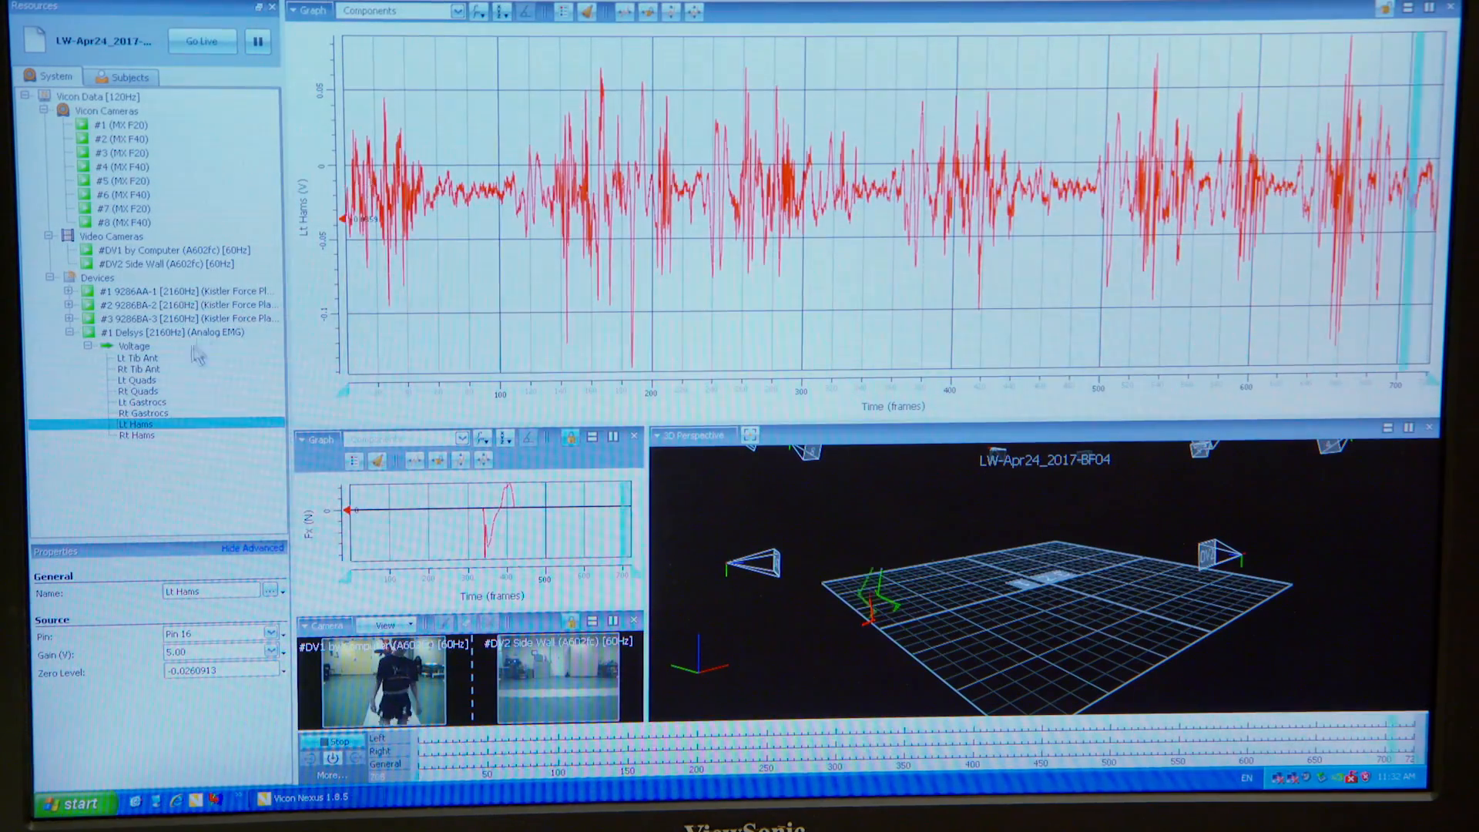
# Show camera #1 (MX F20) marker reflections full-screen in place of the EMG graphs
pyautogui.click(139, 436)
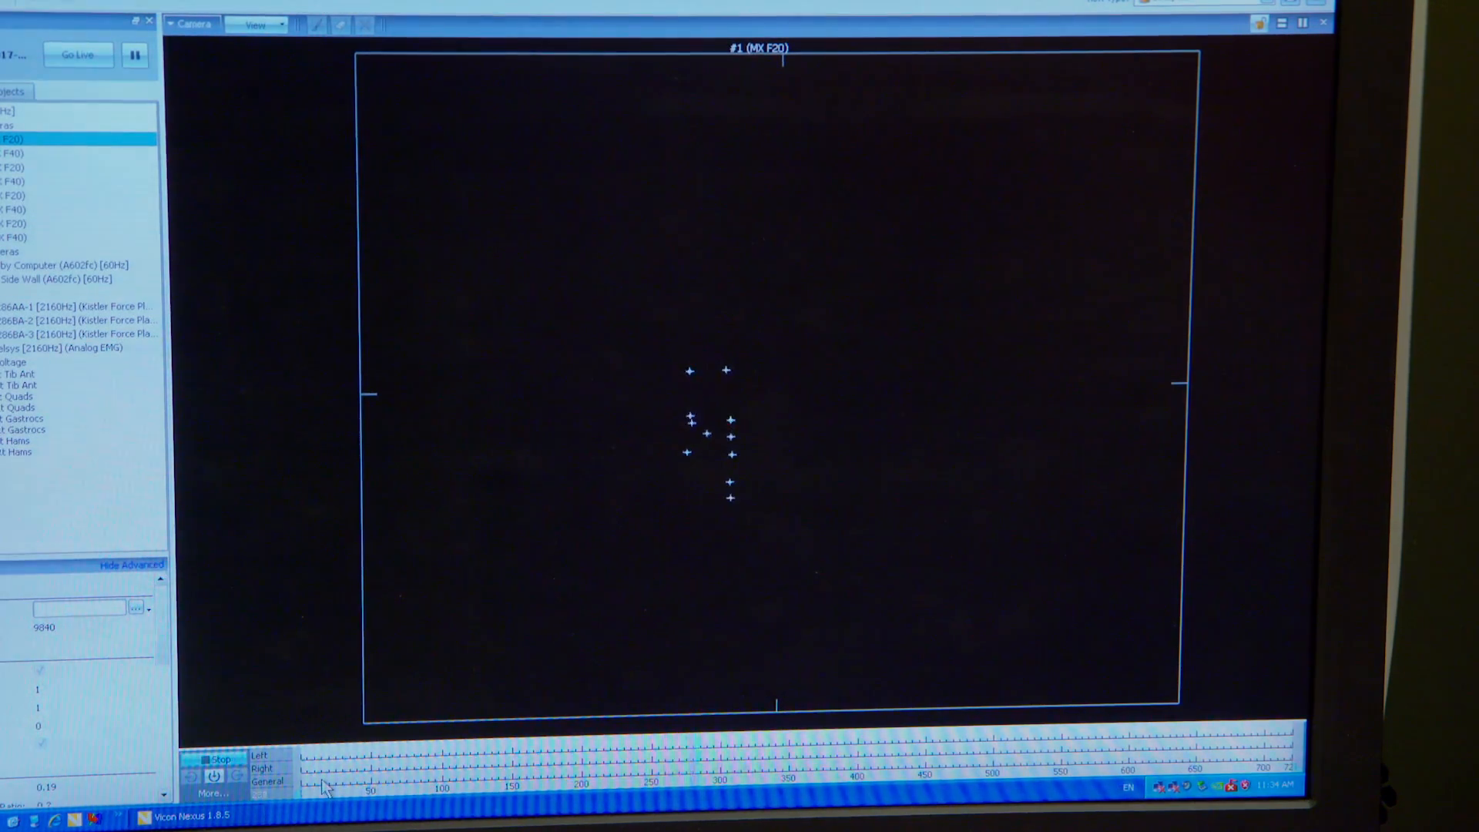
# Switch the workspace to the 3D Perspective of the LW-Apr24_2017-BF04 capture volume
pyautogui.click(203, 24)
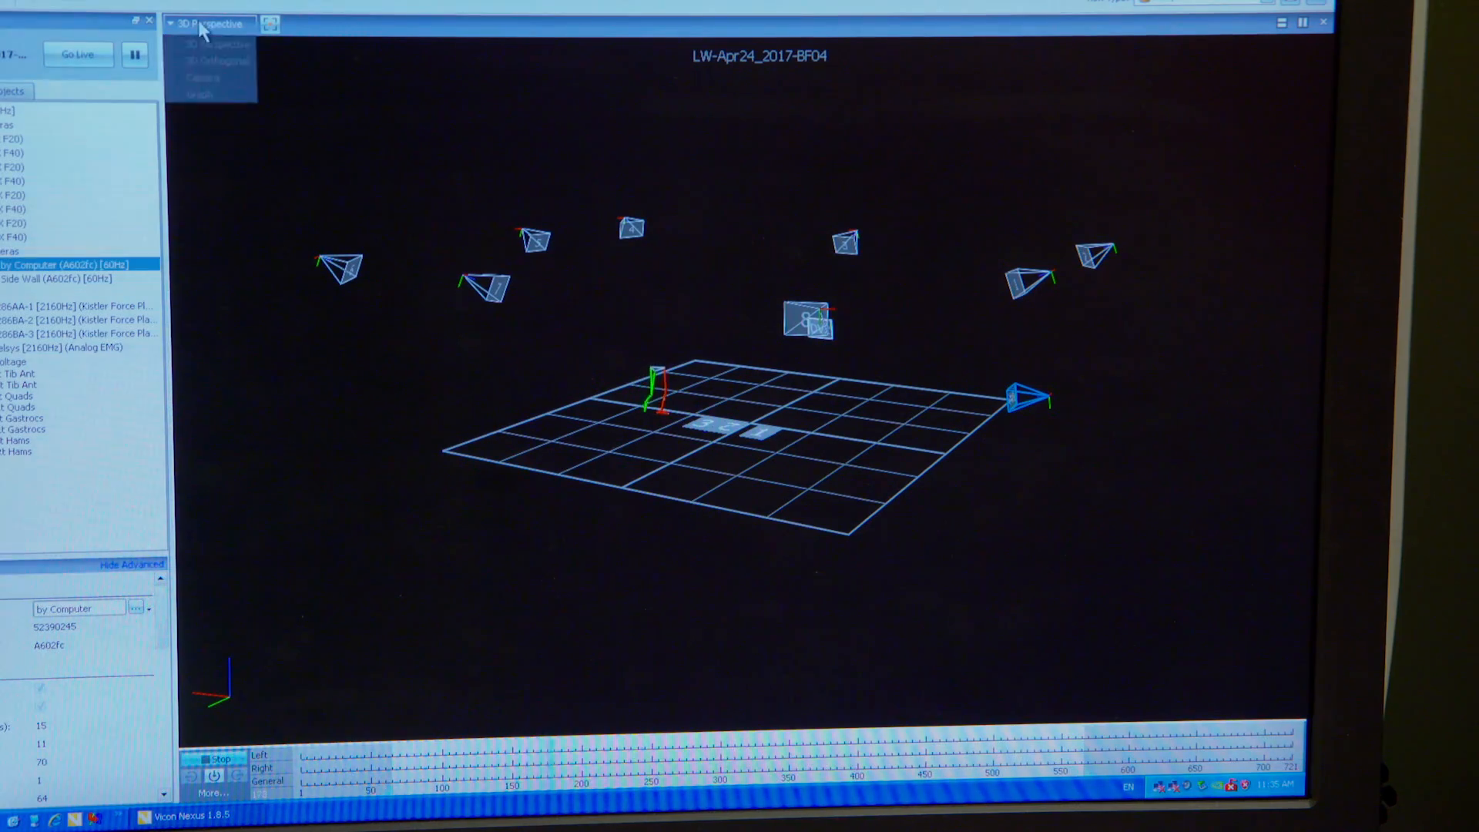